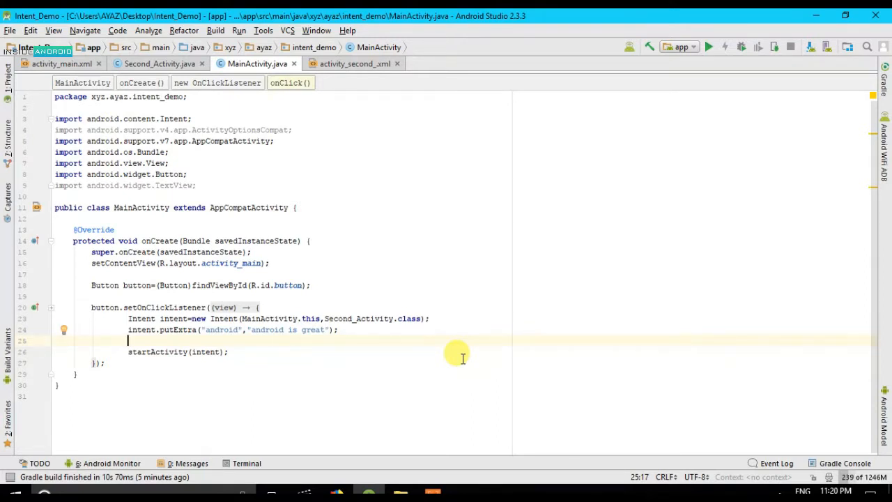
mouse_move(440, 447)
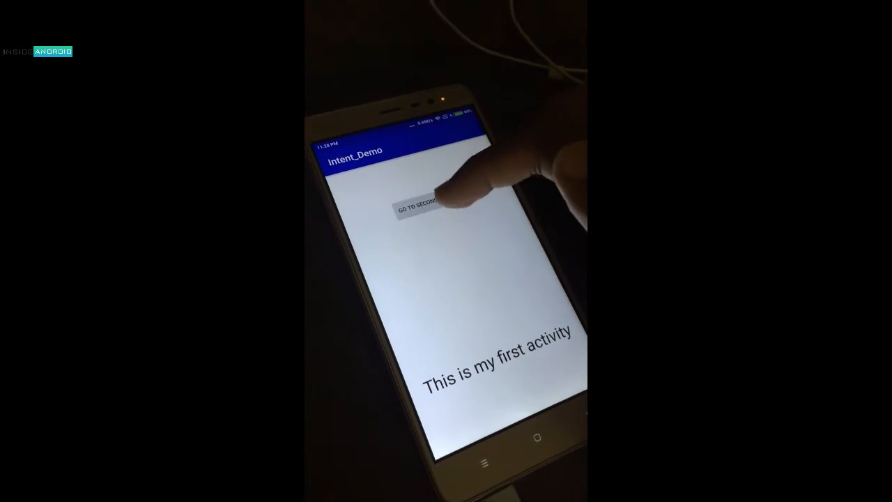
Review the second activity's code and return to MainActivity's code
left_click(421, 210)
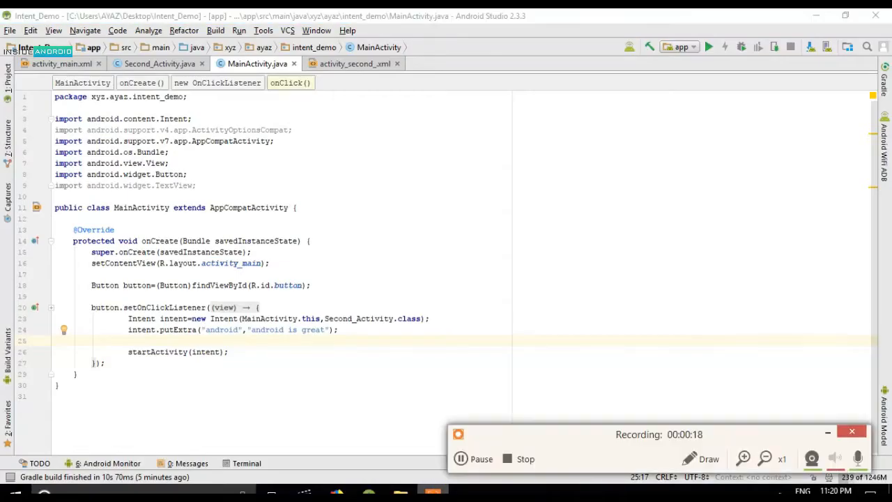
left_click(475, 459)
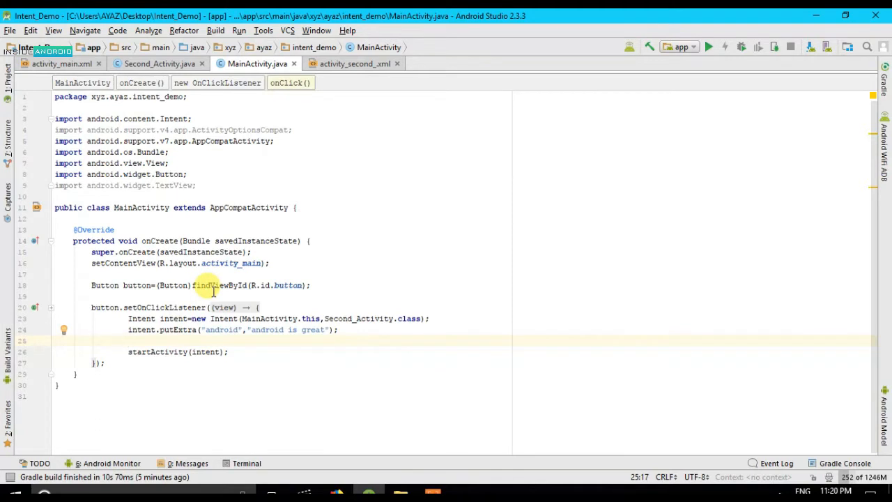
mouse_move(309, 363)
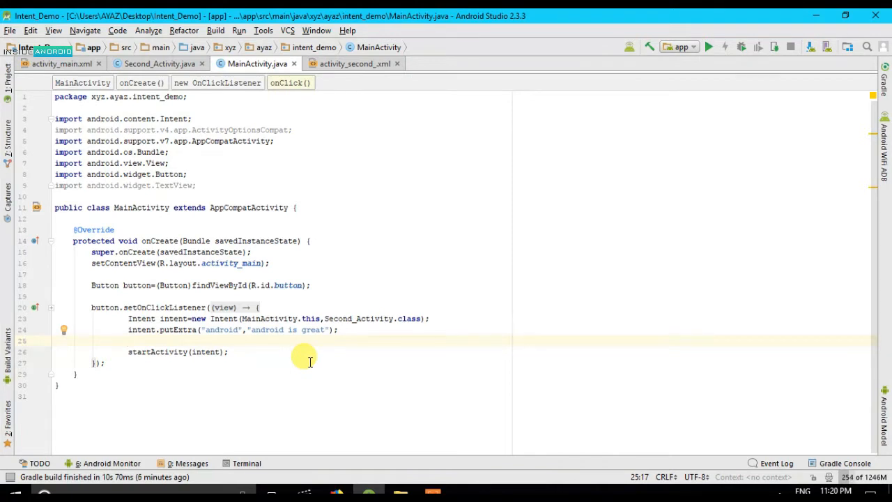
mouse_move(167, 118)
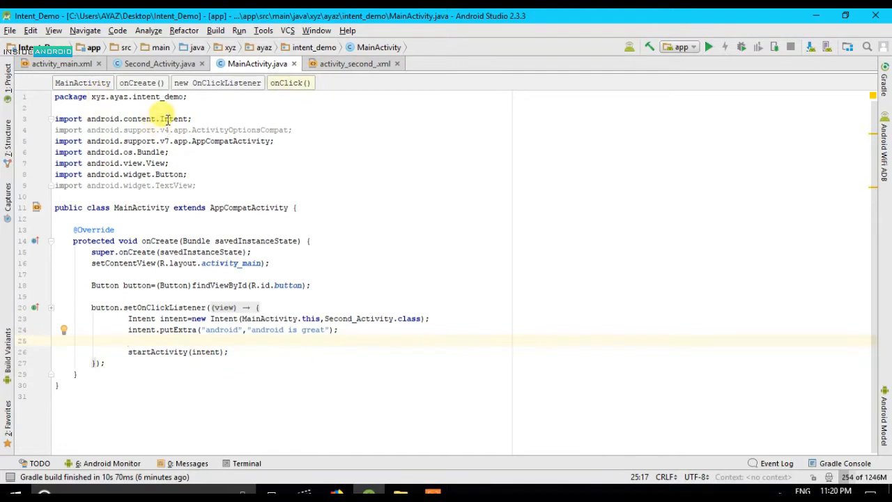
left_click(146, 63)
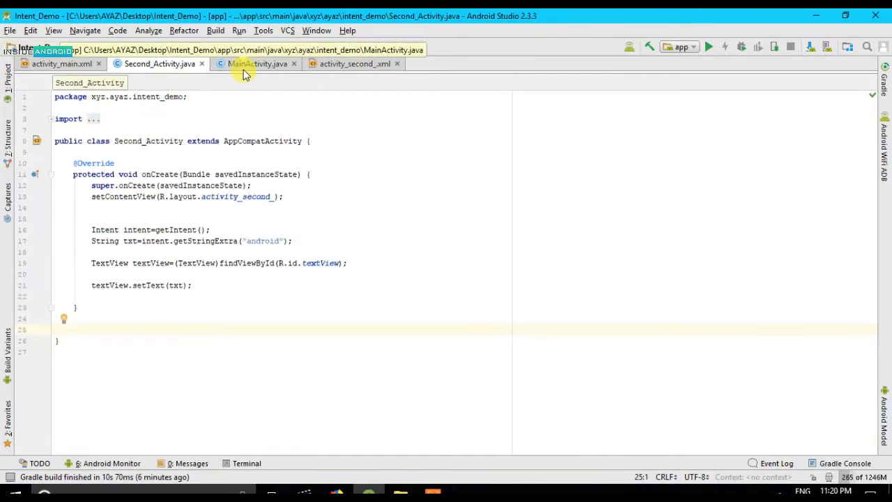
left_click(257, 65)
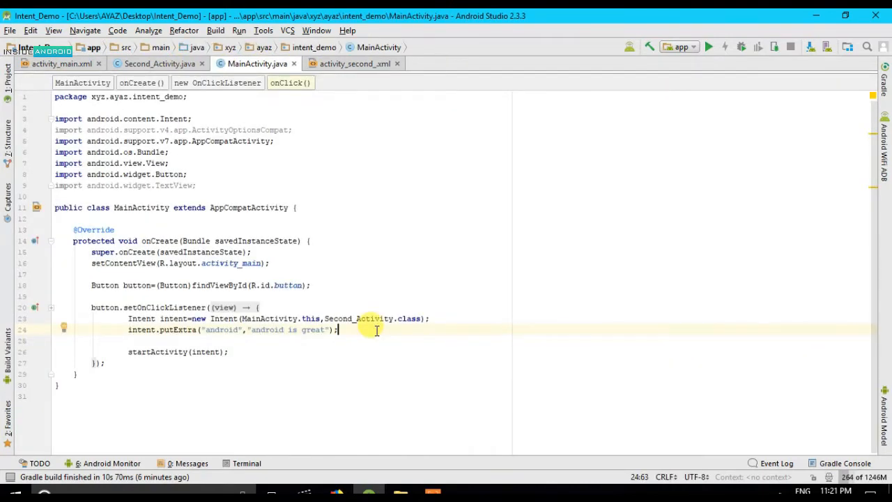
Show the Project panel in Android view and expand app > res > values
key("Enter")
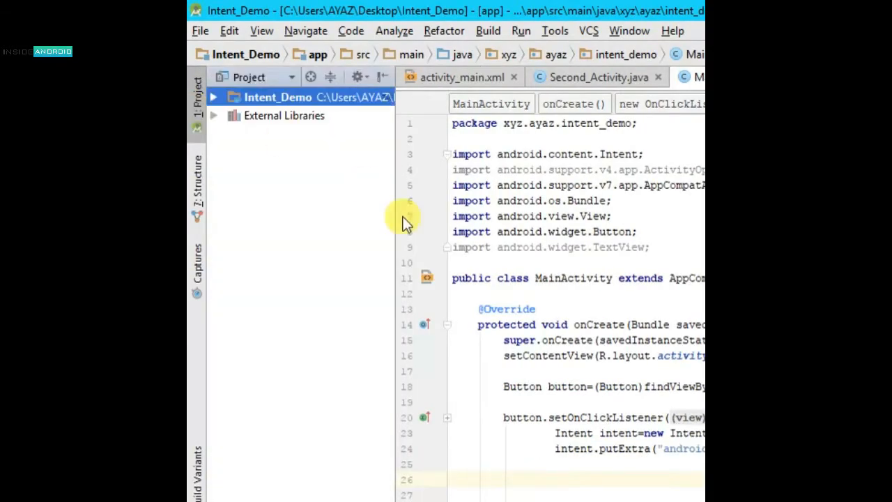
left_click(248, 76)
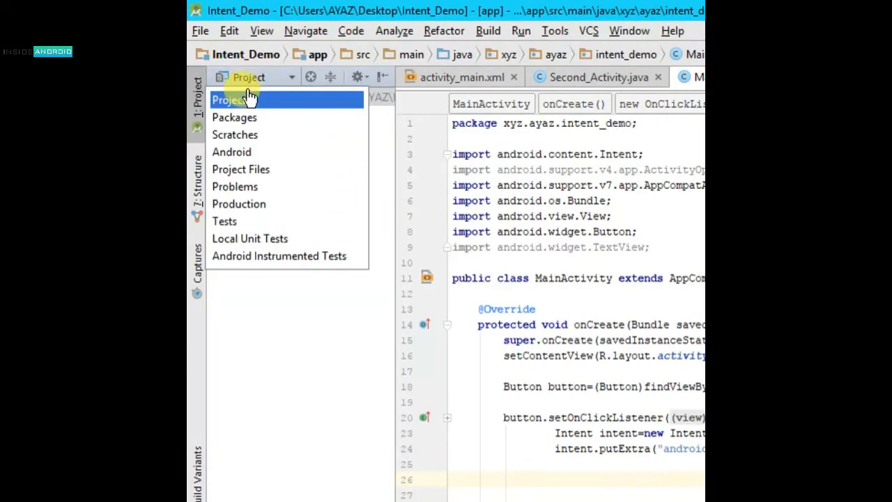
left_click(231, 152)
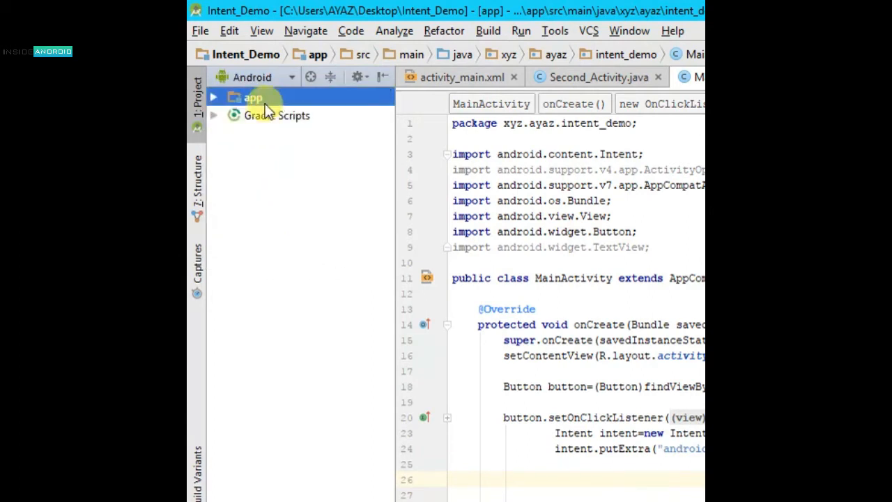
left_click(278, 115)
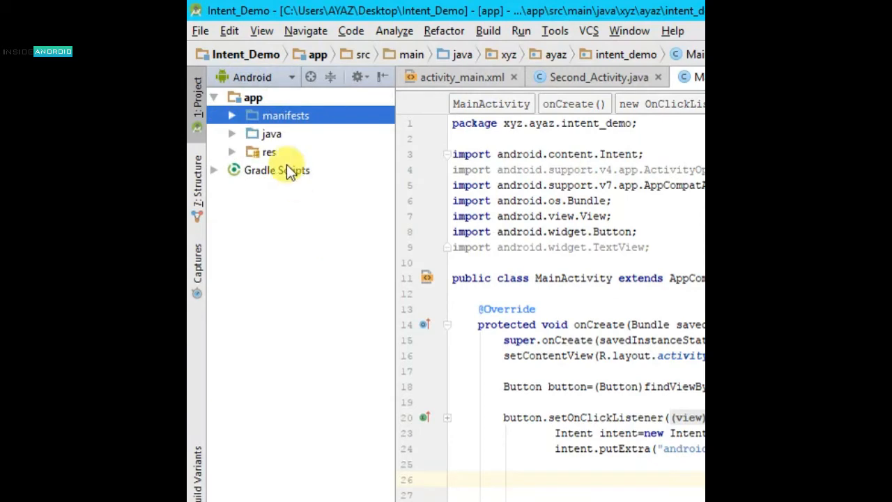
left_click(268, 152)
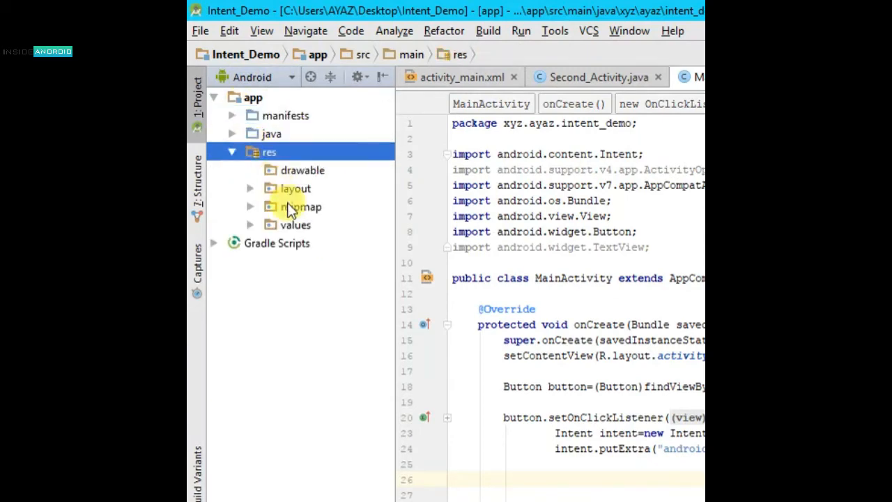
left_click(294, 224)
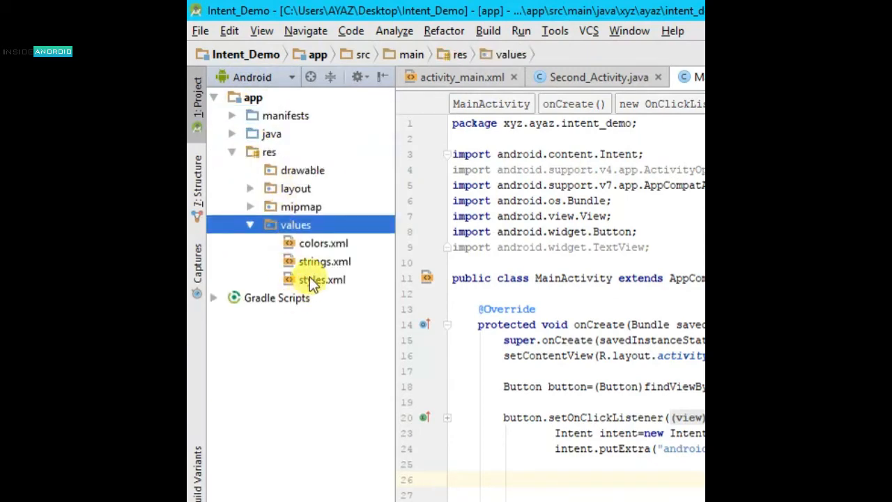
Add <item name="android:windowContentTransitions">true</item> inside AppTheme in styles.xml
double_click(320, 279)
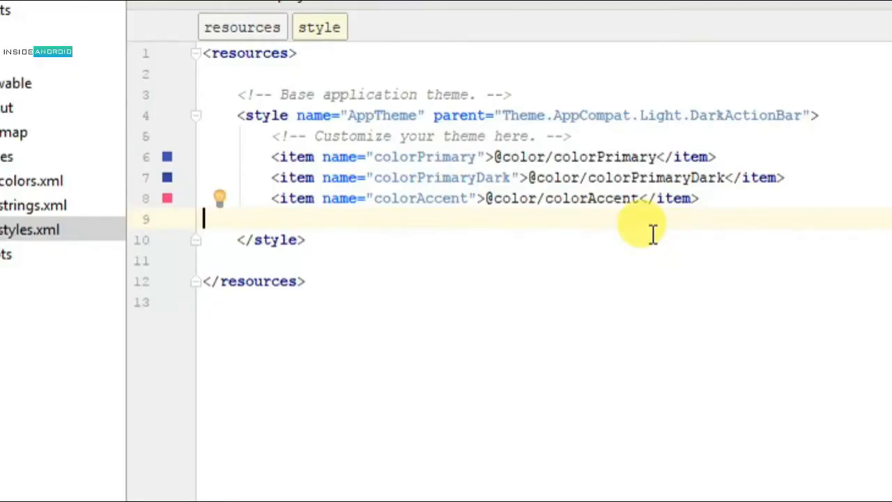
key("Enter")
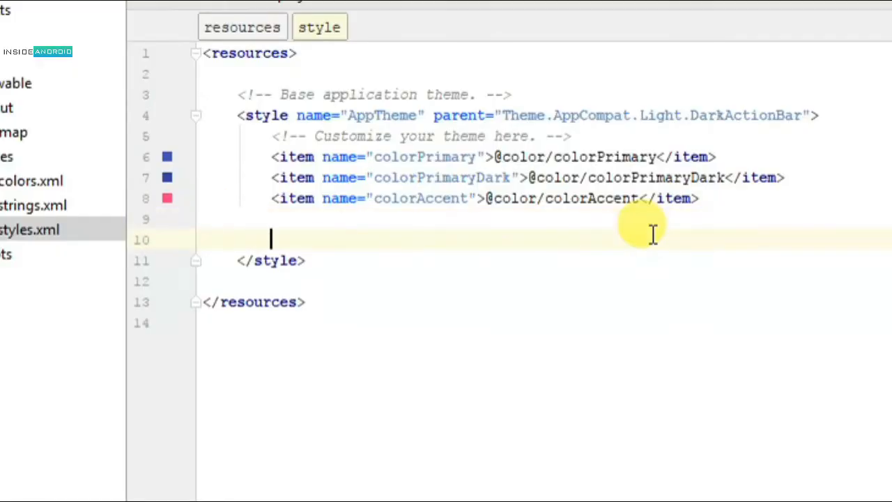
type("<it")
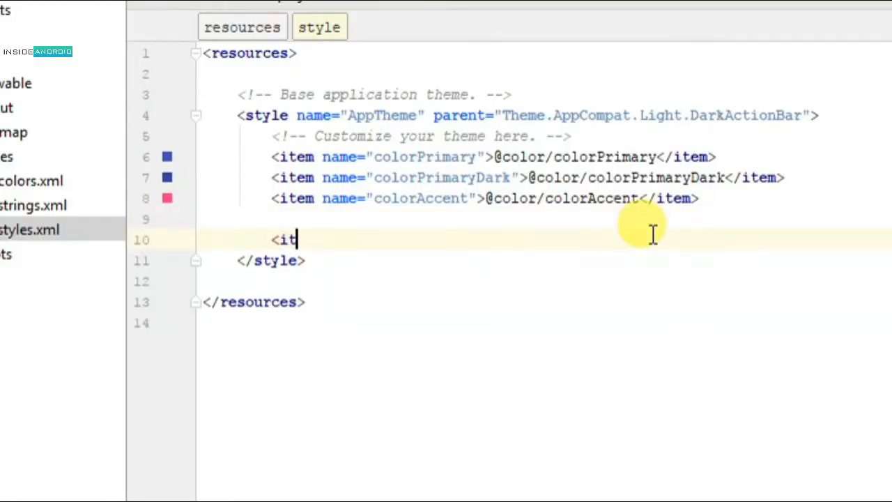
type("em name=\"windowc")
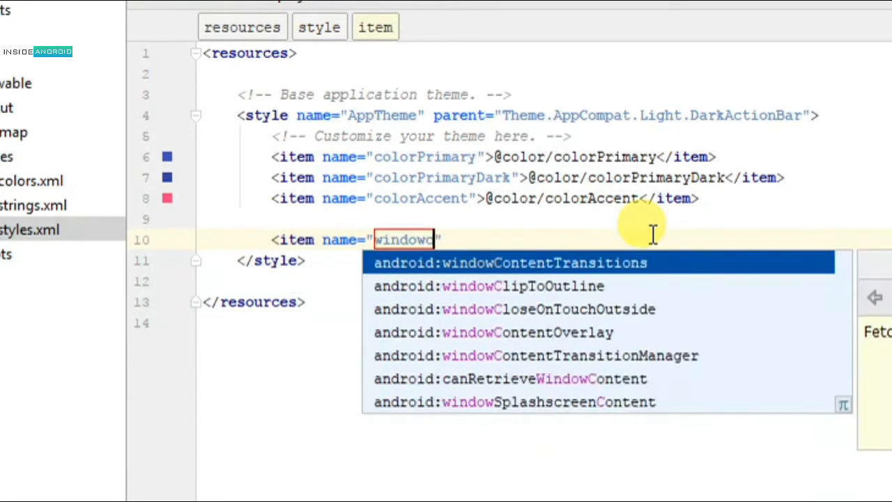
left_click(508, 262)
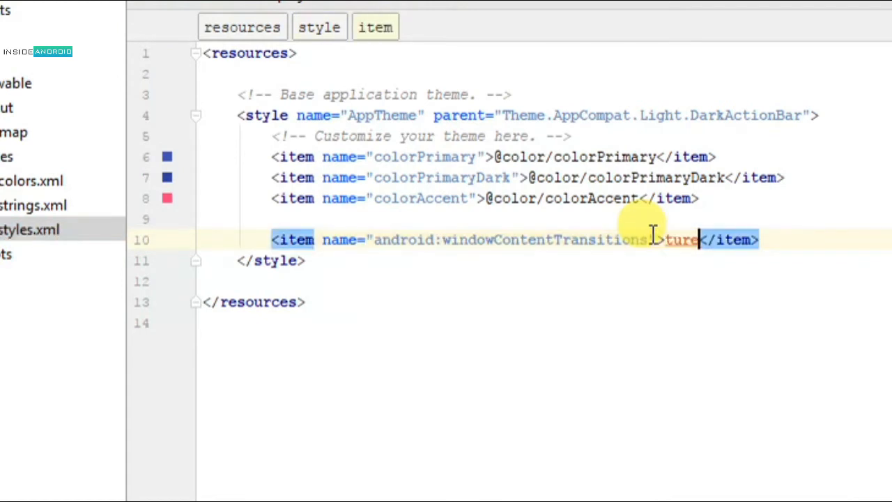
type("true")
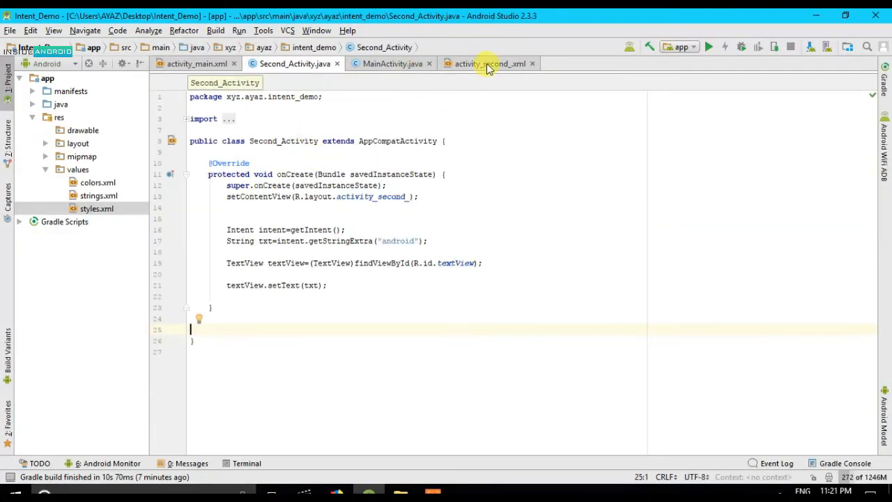
Add android:transitionName="trans1" to textView2 in activity_main.xml's source
left_click(488, 64)
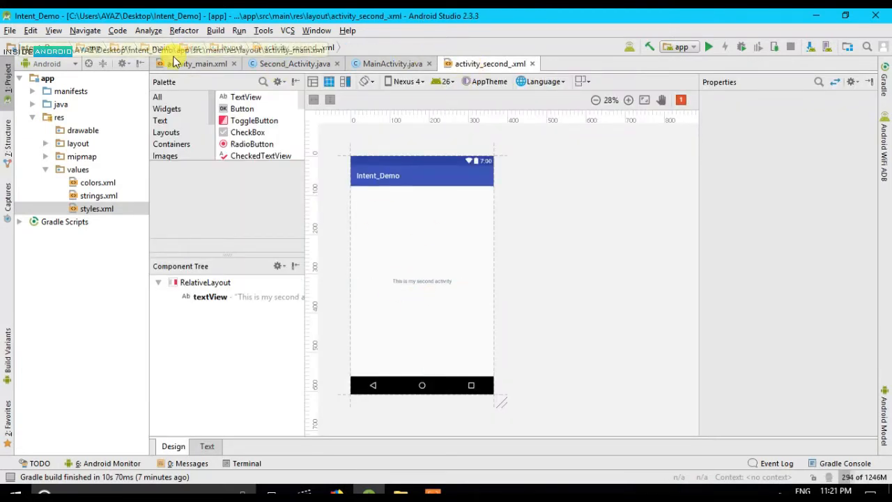
left_click(198, 64)
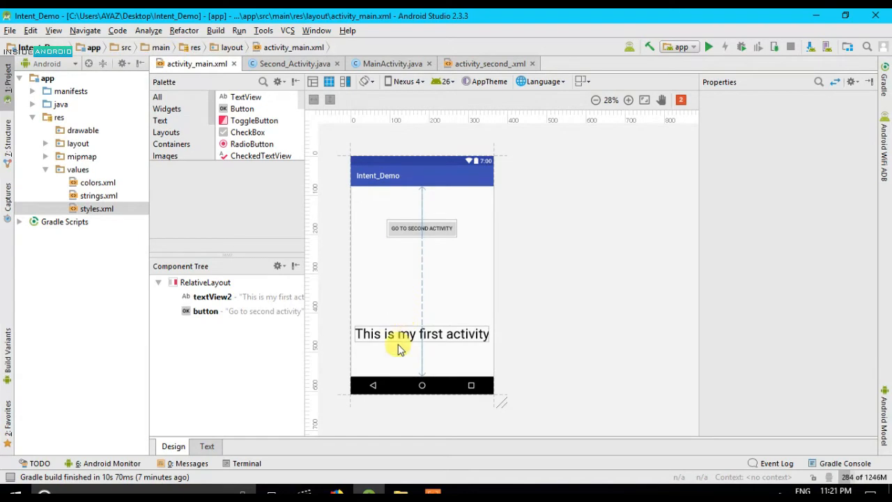
left_click(421, 335)
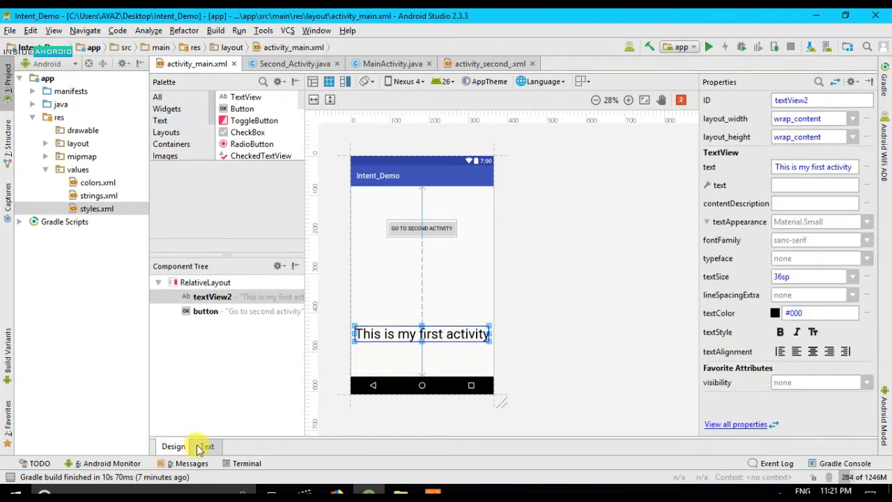
left_click(206, 446)
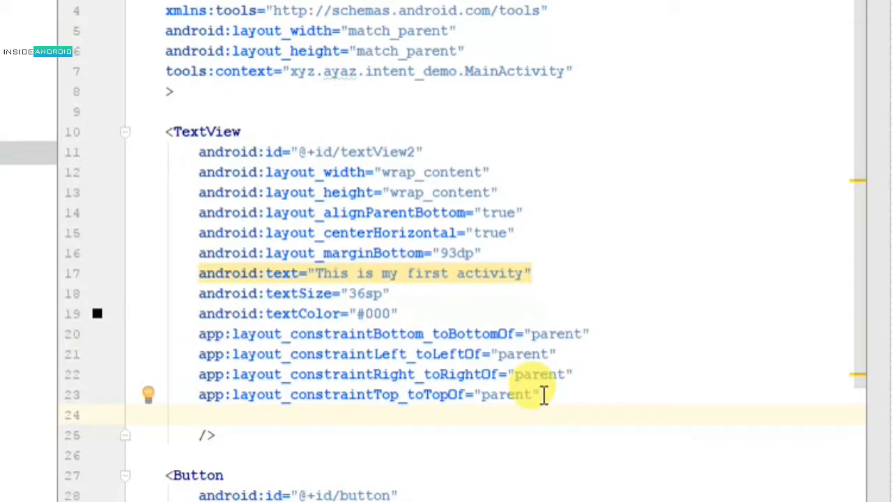
type("transitionName=\"")
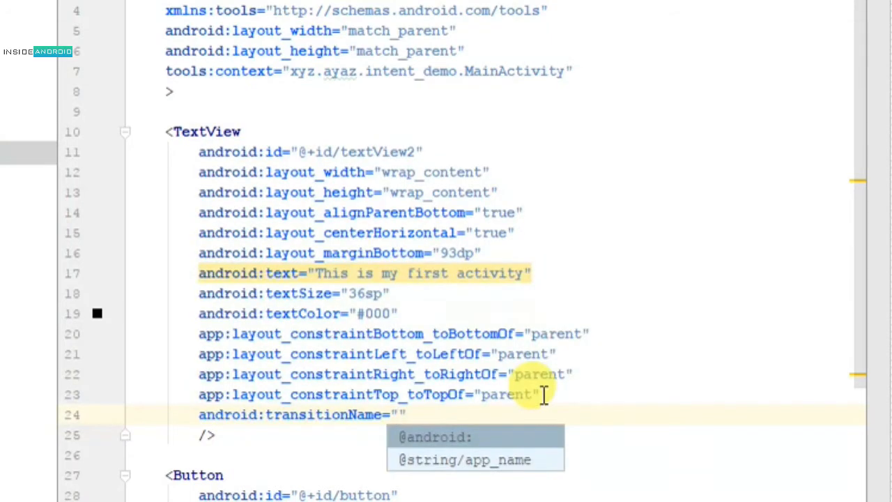
type("trans1")
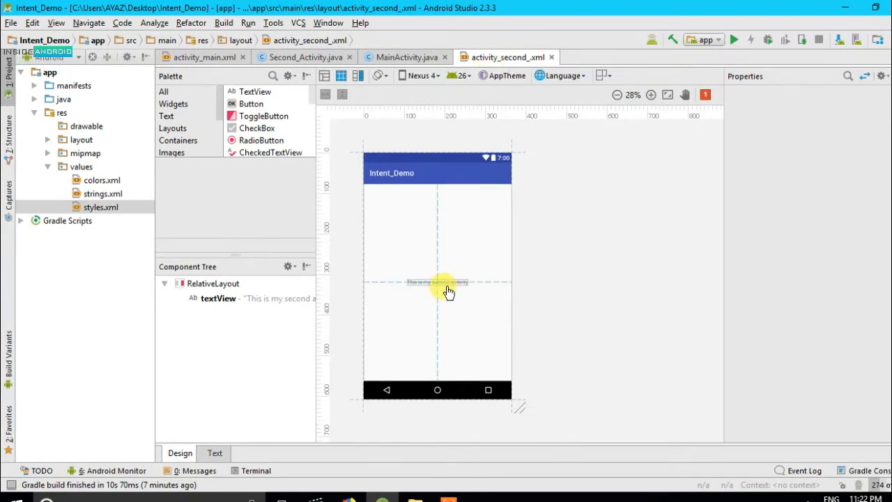
Add android:transitionName="trans1" to the second activity's TextView in XML view
left_click(438, 281)
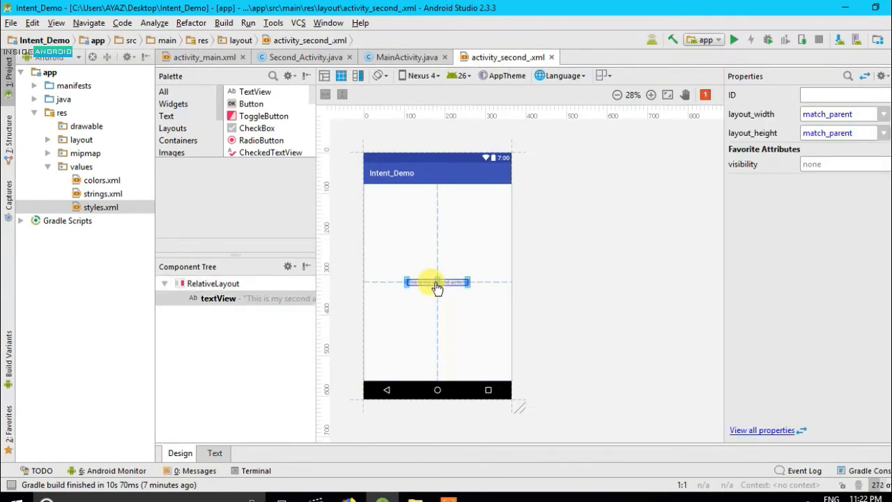
left_click(215, 453)
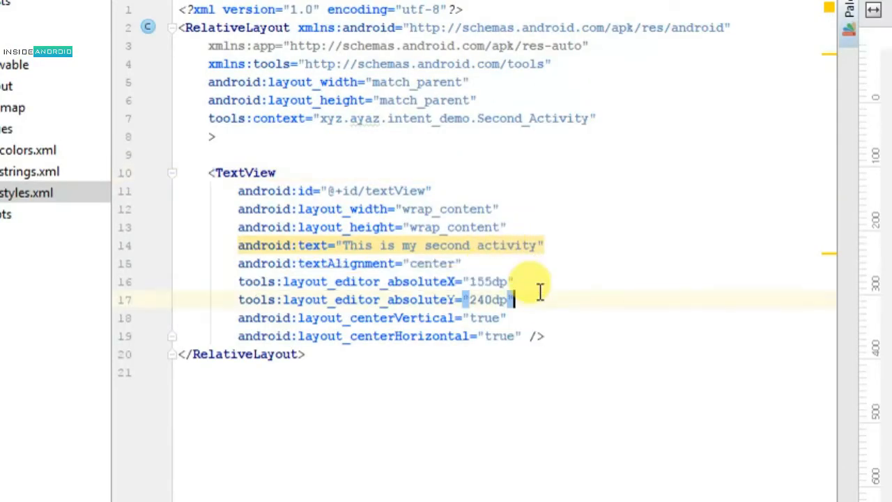
type("transitionName=\"")
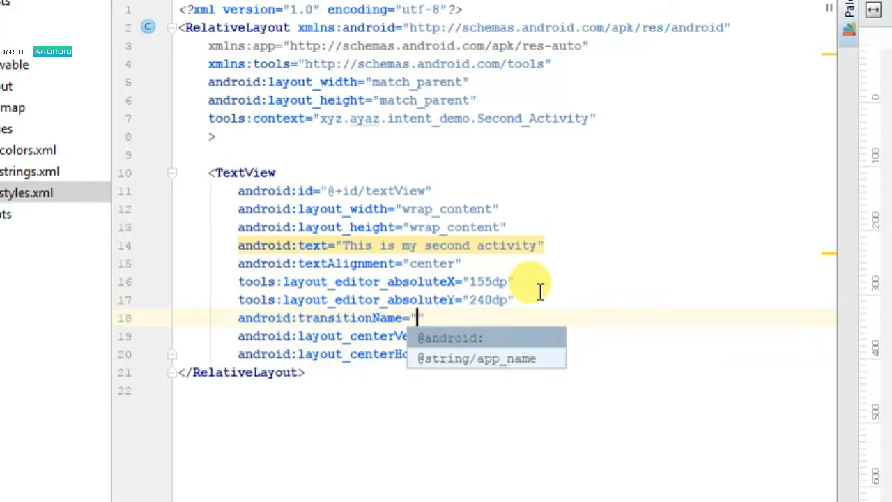
type("trans1")
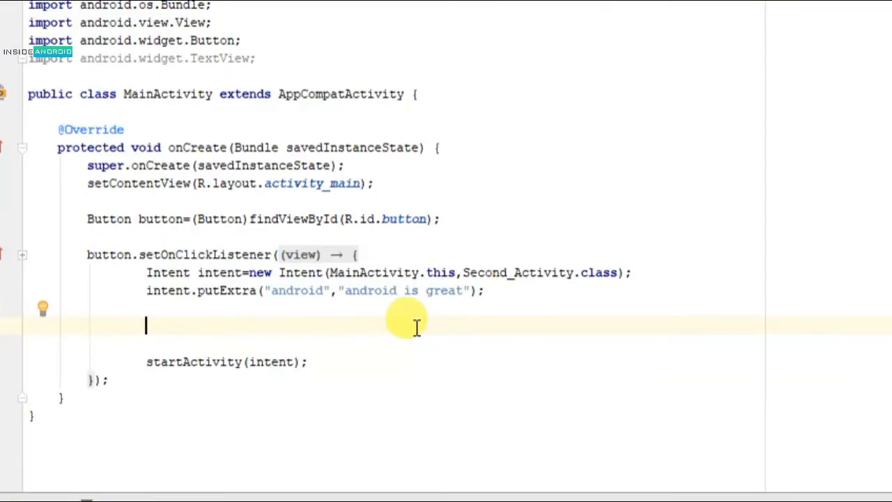
Declare ActivityOptionsCompat compat via makeSceneTransitionAnimation with MainActivity.this as first argument
type("Activity")
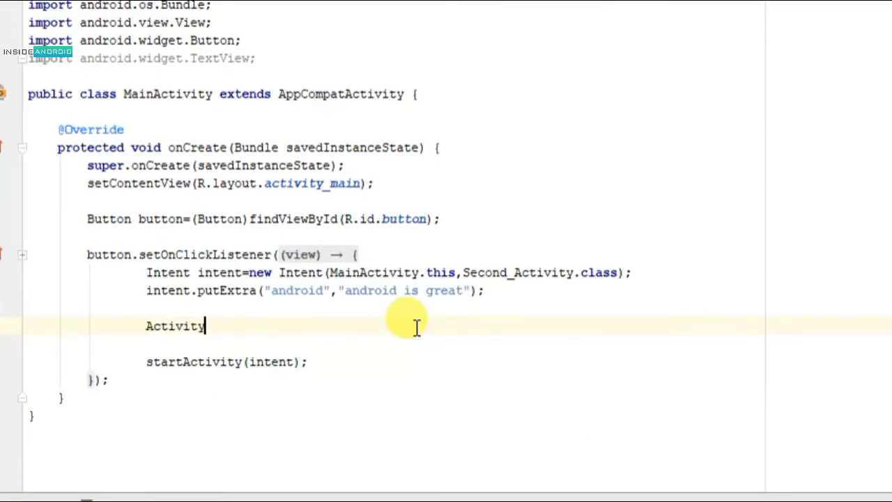
type("OptionsCompat")
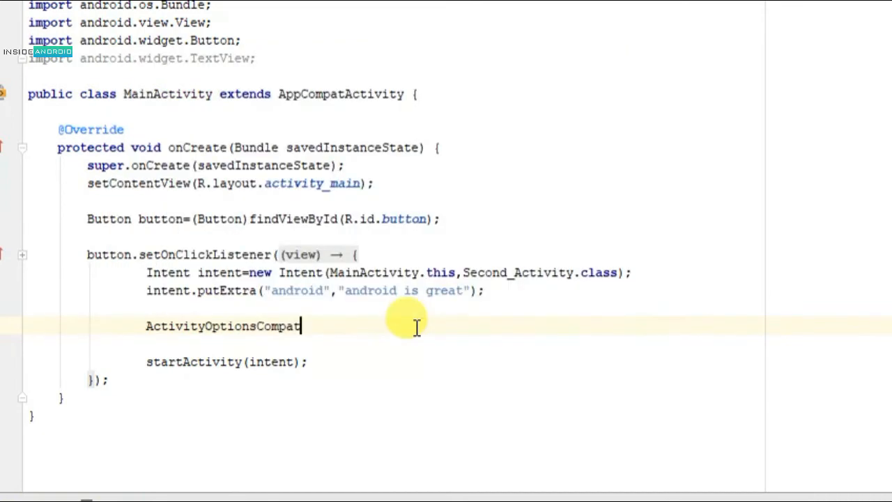
type("compat")
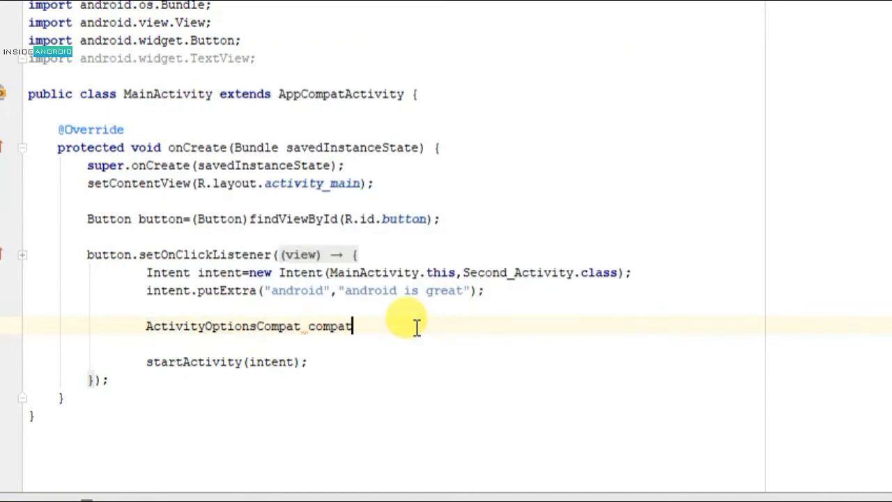
type("=ActivityOptionsCompat.makeSceneTransitionAnimation(")
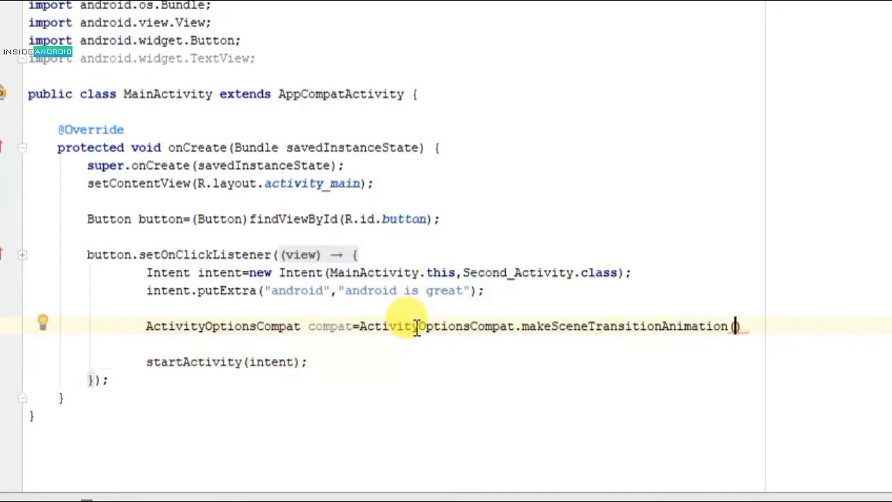
type("(")
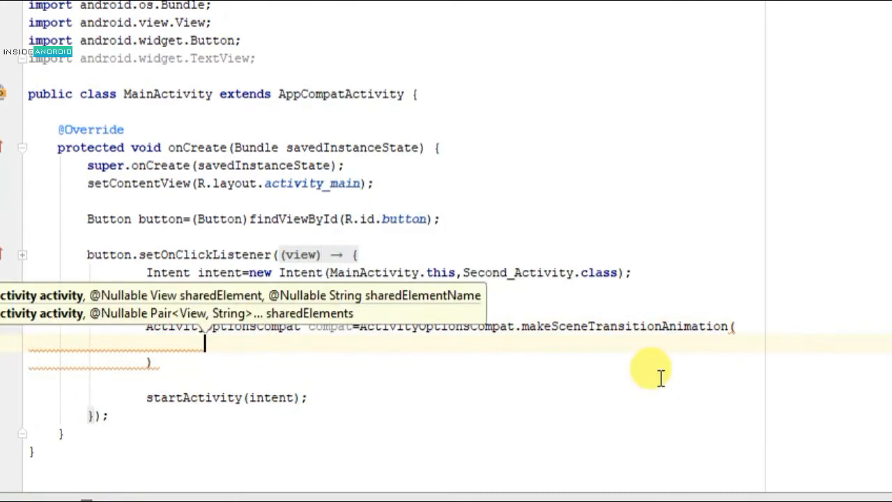
type("th")
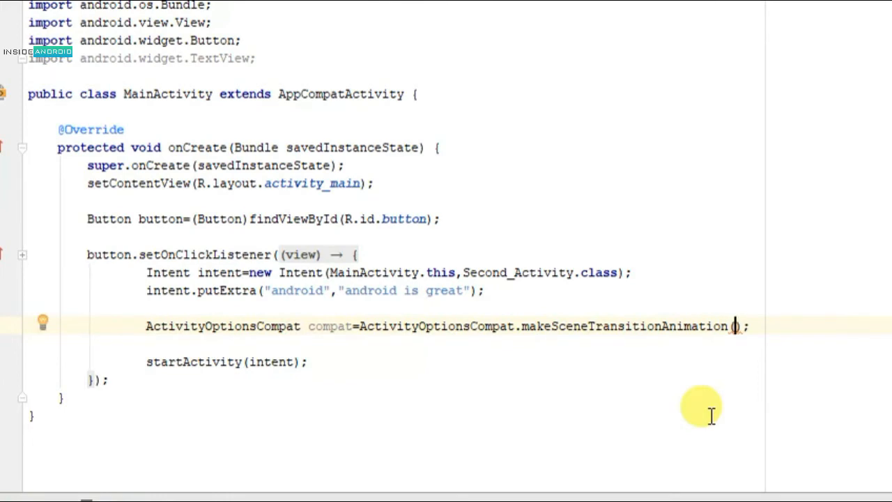
type("MainActivity")
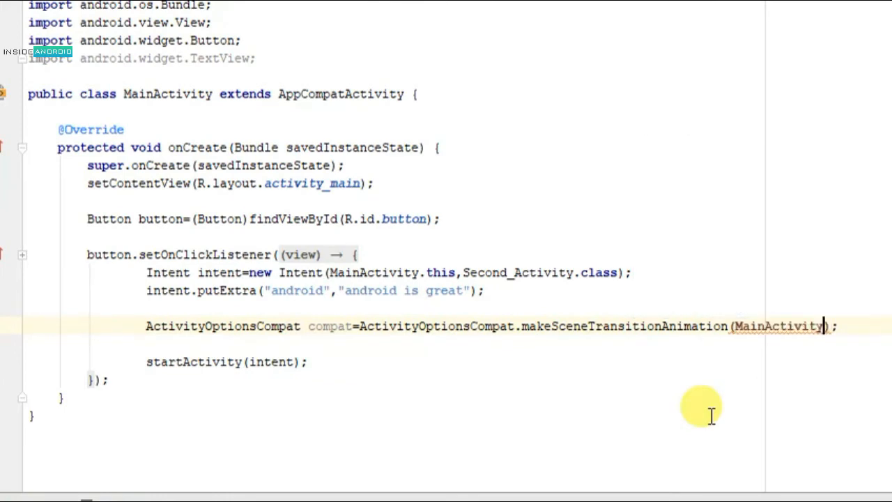
type(".this")
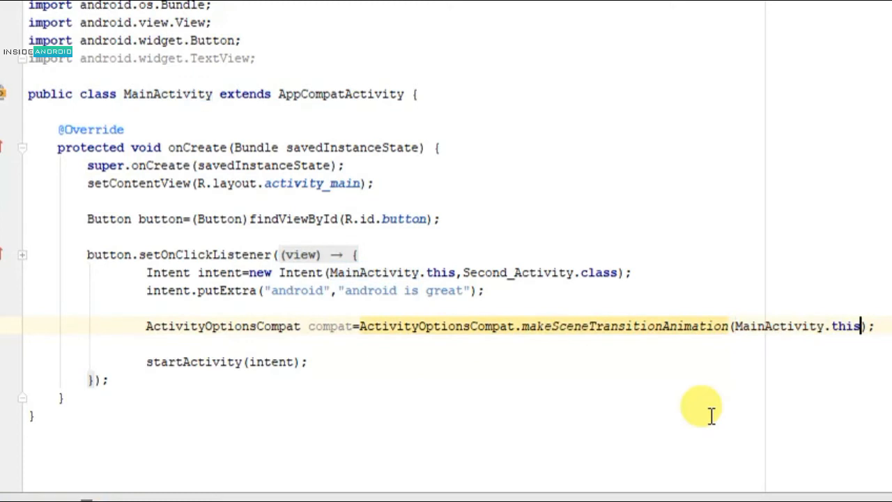
type(",findViewById(")
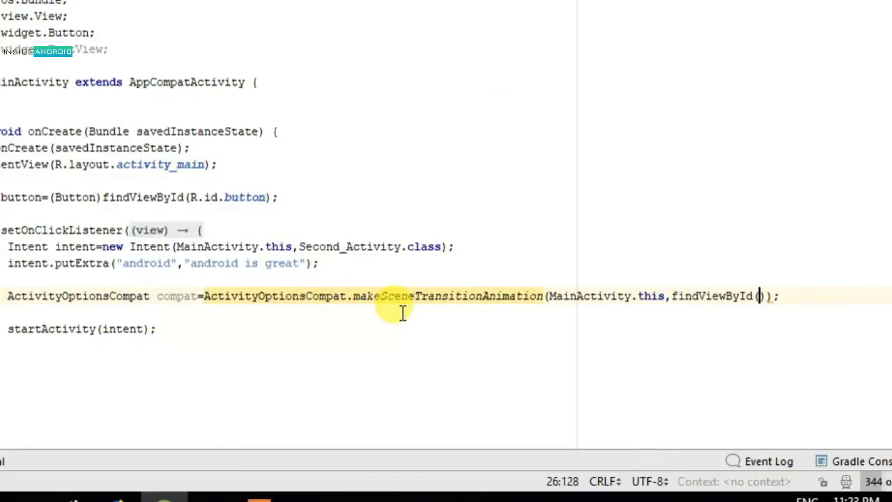
Pass findViewById(R.id.textView2) and the shared name "trans1" as the remaining arguments
type("R.id")
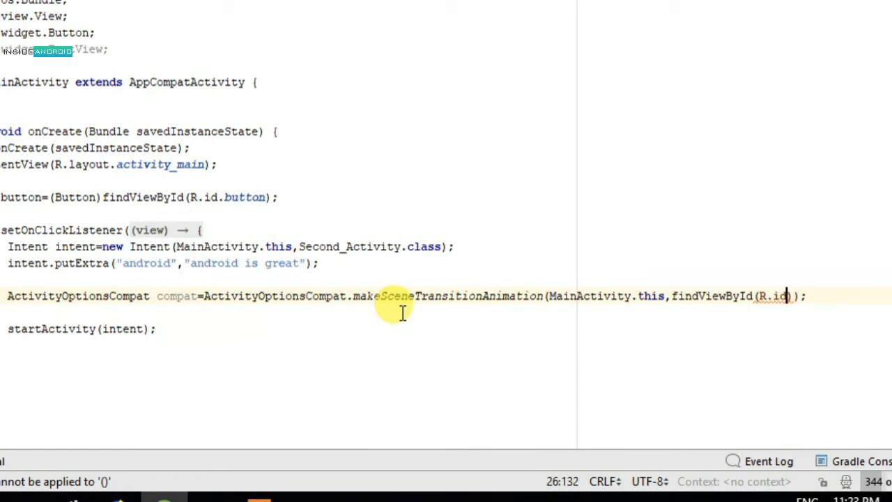
type("textView2")
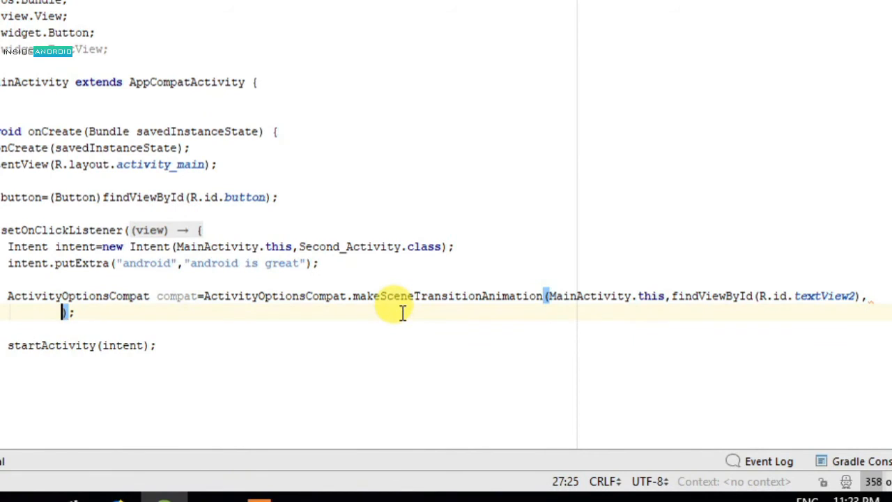
type("\"\"")
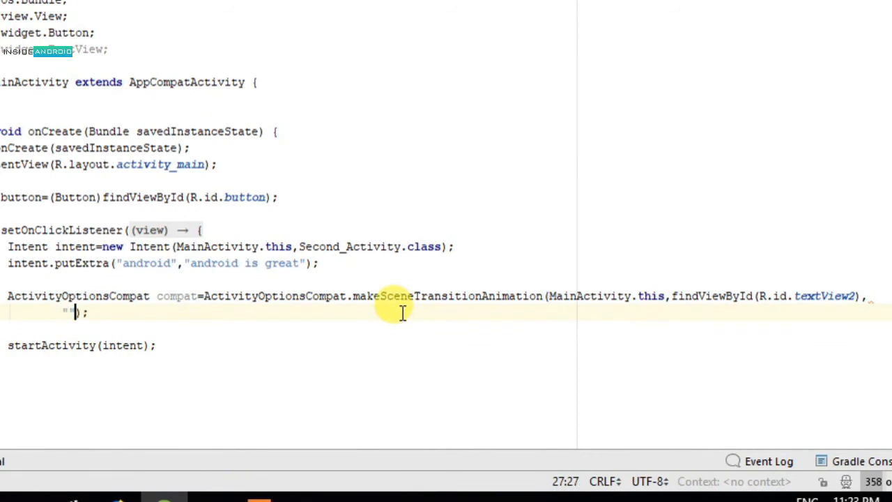
type("transl")
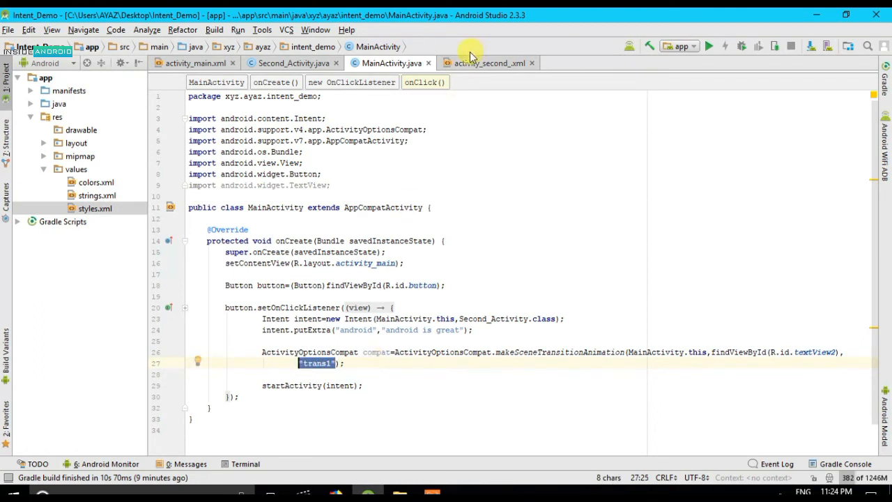
left_click(194, 61)
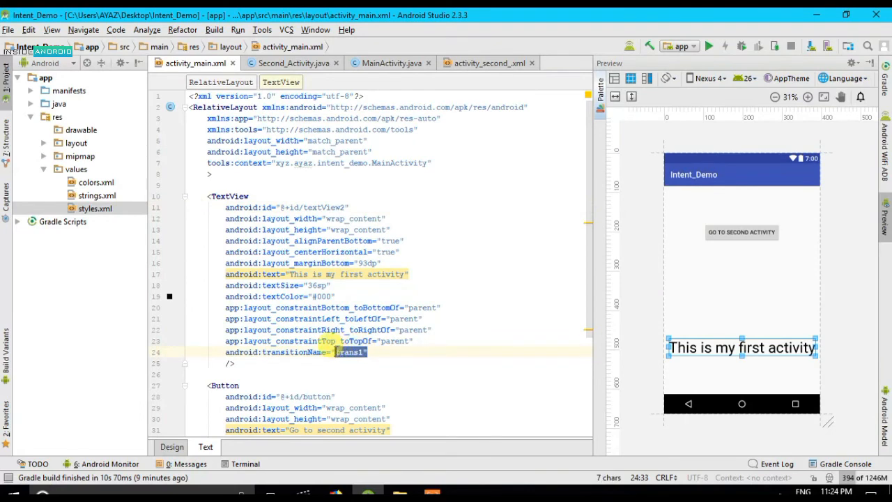
left_click(488, 62)
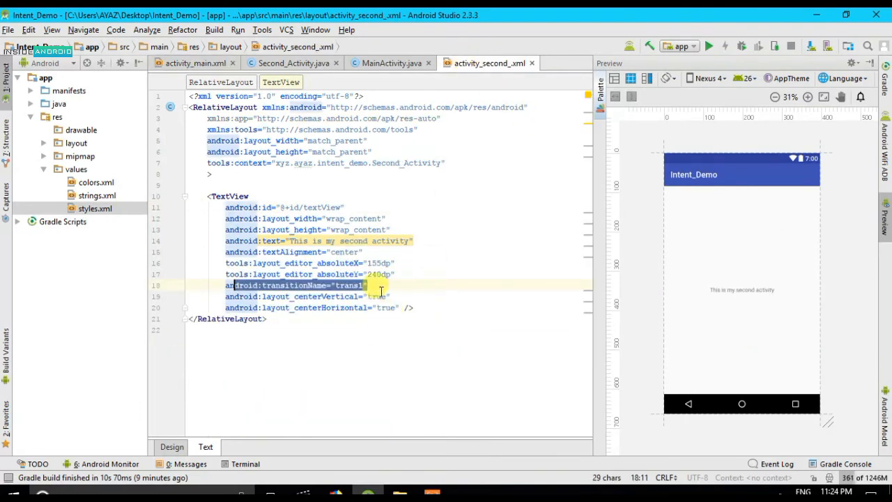
left_click(390, 63)
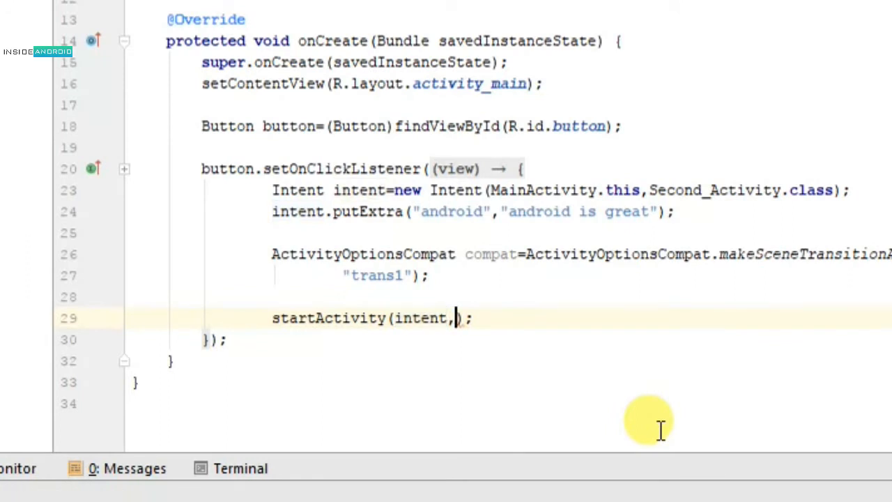
Start adding compat.toBundle() as startActivity's second argument via completion
type("co")
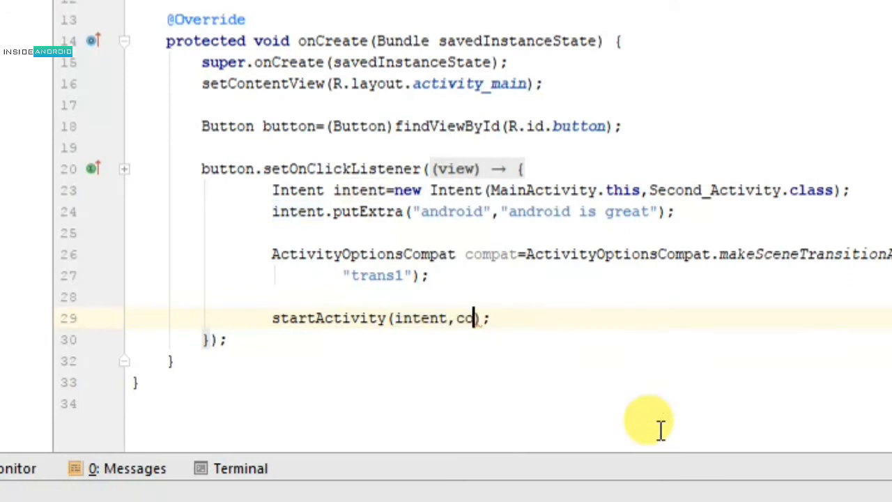
type("m")
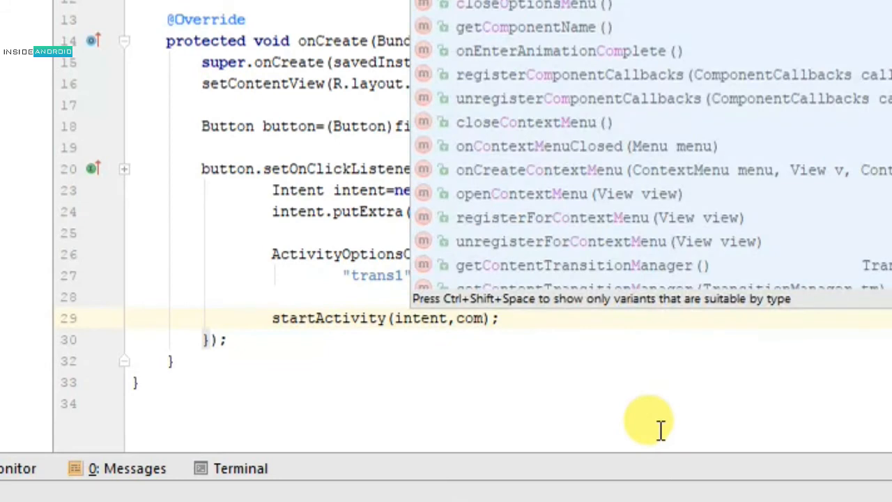